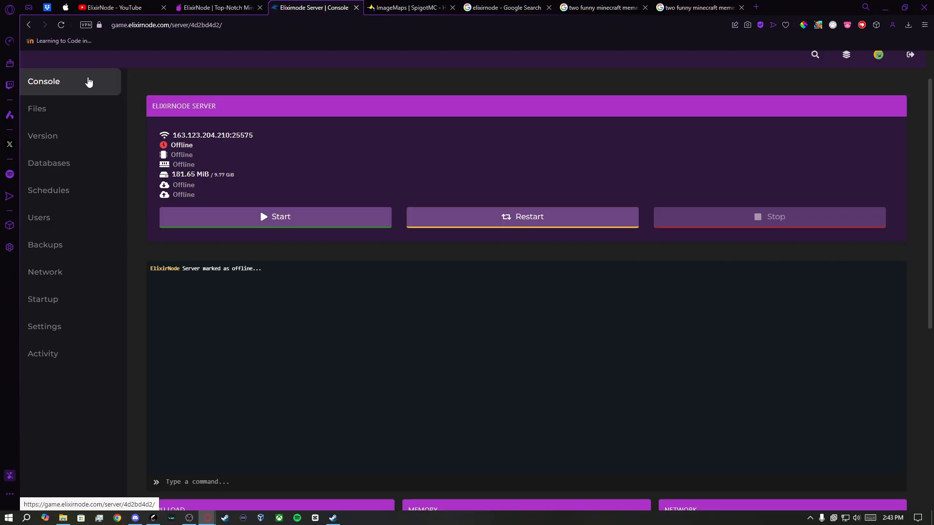
mouse_move(57, 237)
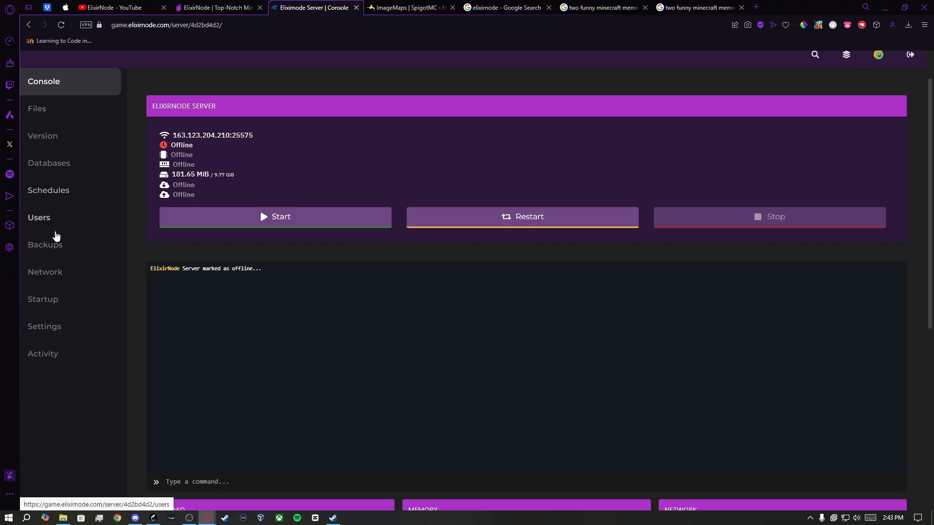
mouse_move(43, 136)
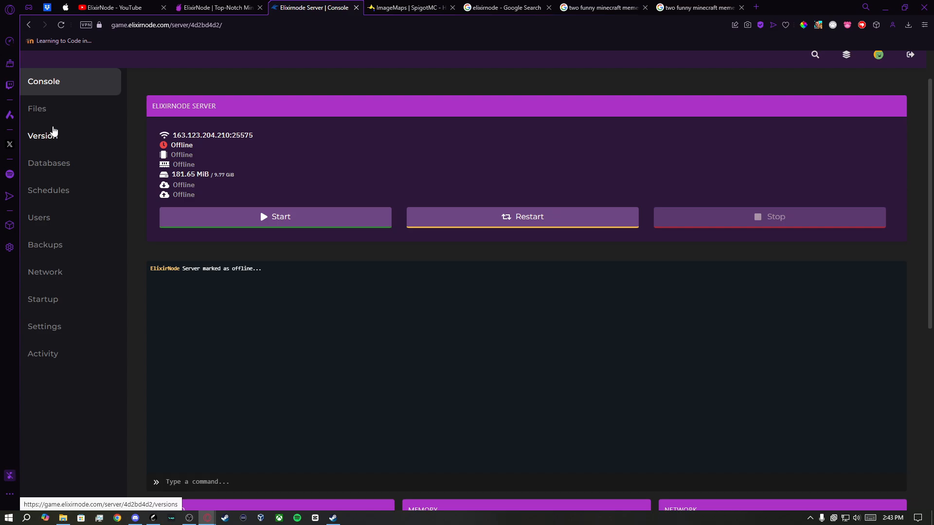
- Open the Version page to confirm the server runs Paper 1.17.1
click(43, 135)
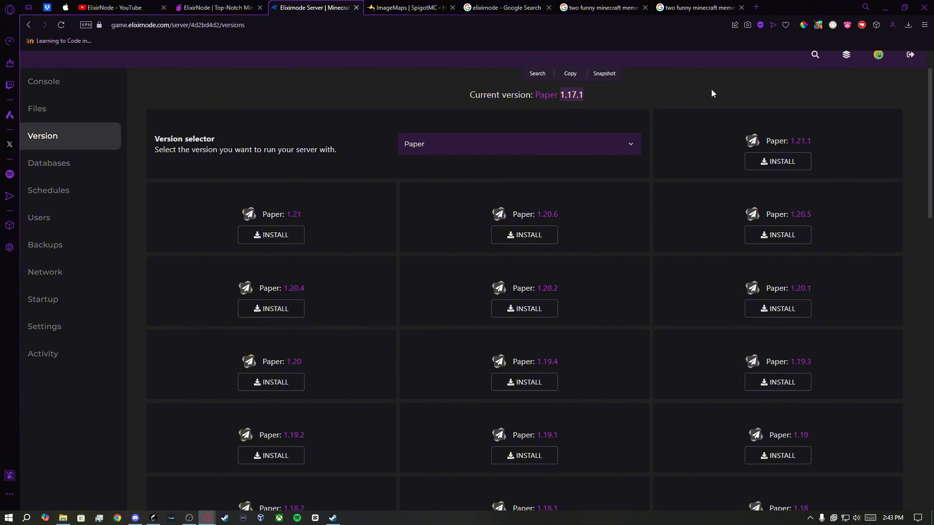
- Compare ImageMaps' tested versions with the server's version, then download ImageMaps 1.0.10
click(409, 7)
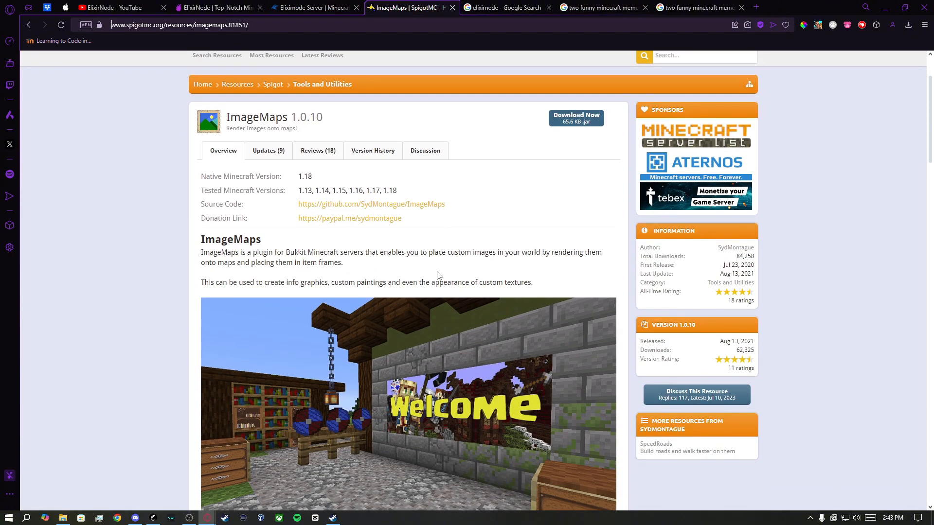
scroll(down, 3)
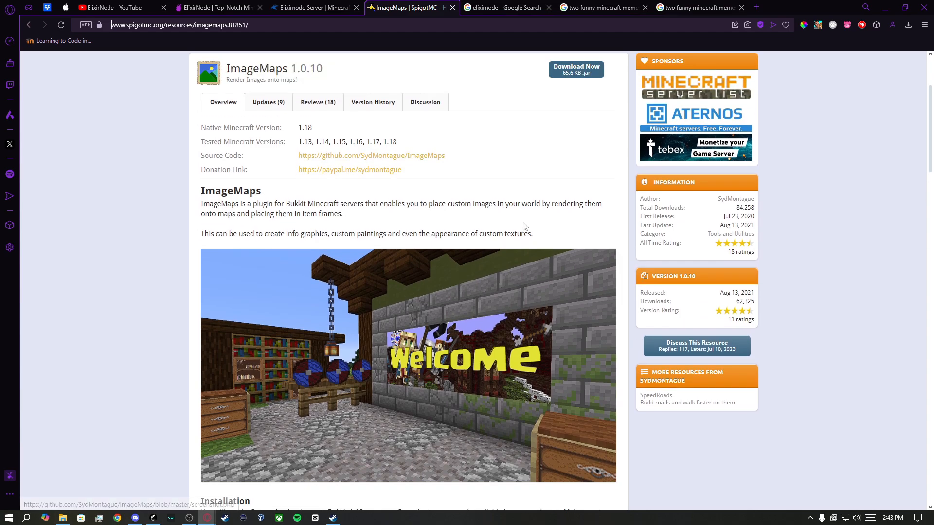
mouse_move(398, 226)
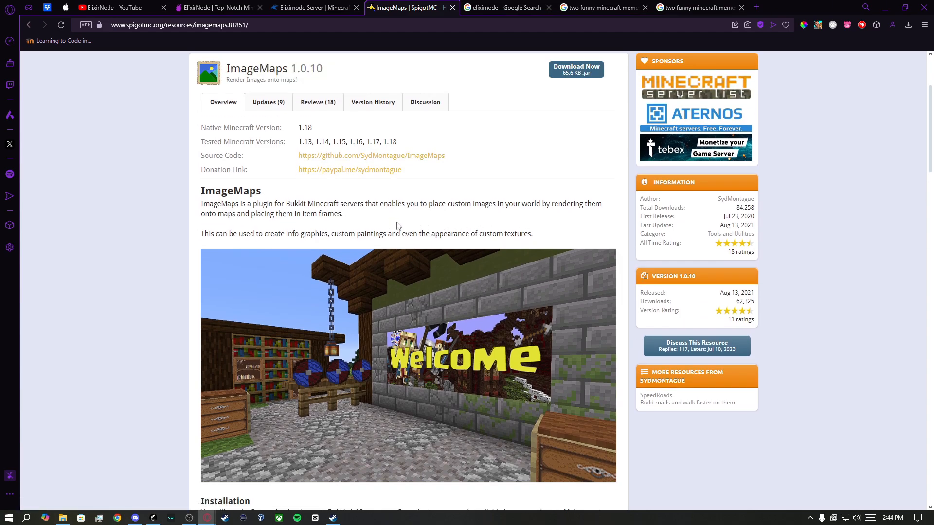
click(310, 7)
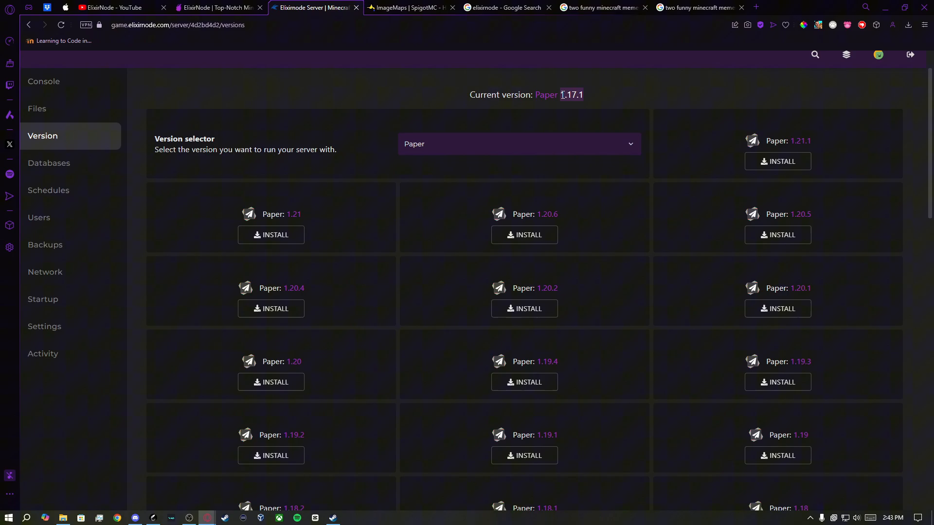
click(405, 8)
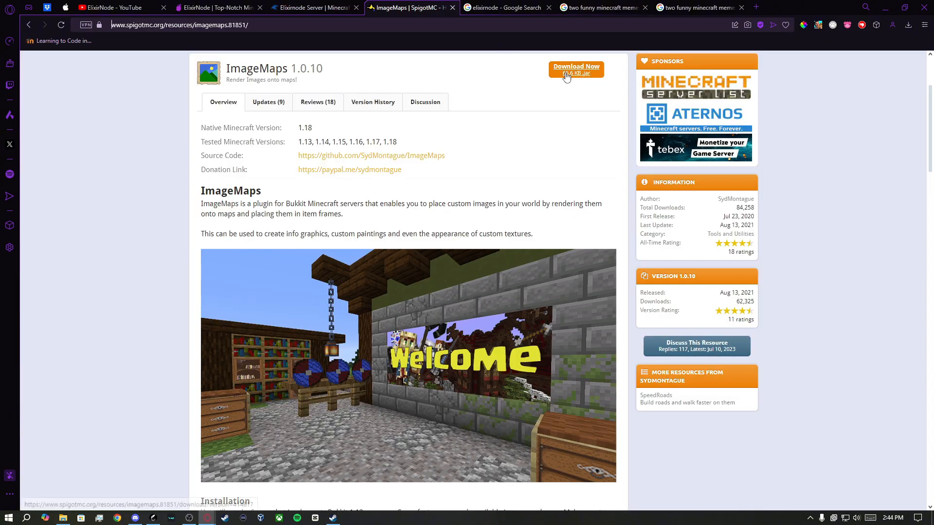
click(315, 7)
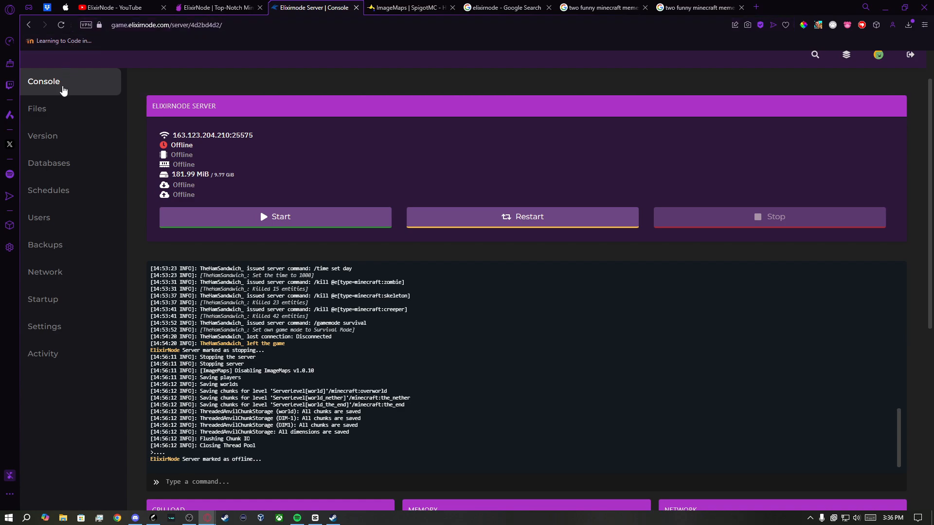
- Verify ImageMaps.jar is in plugins and the console log shows it enabling
click(37, 109)
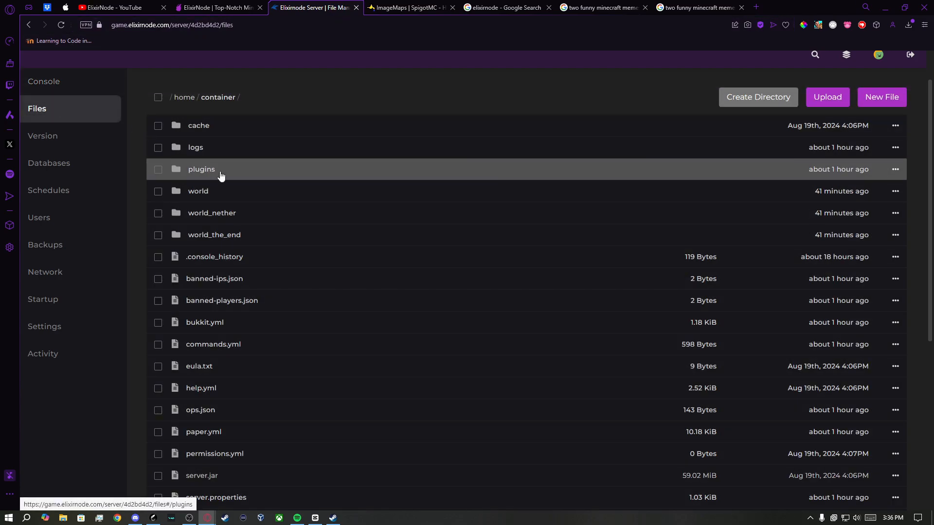
click(201, 169)
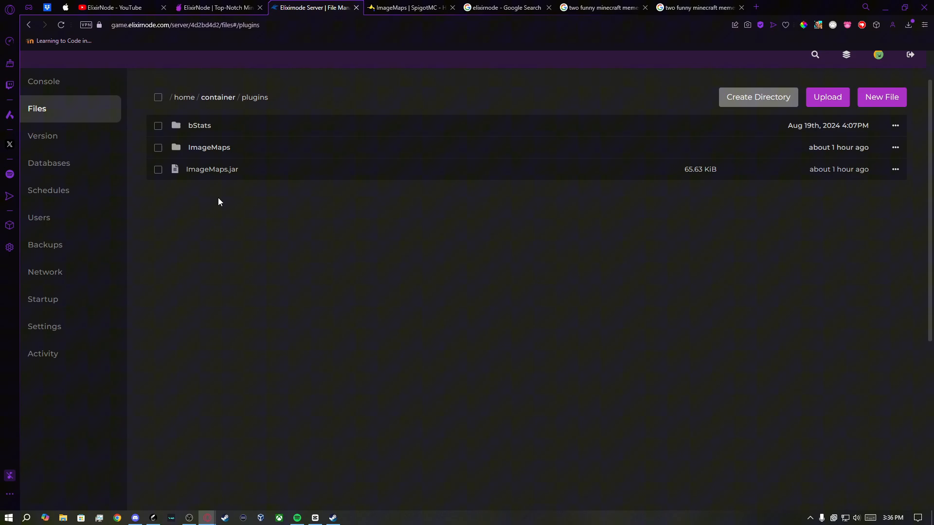
click(44, 82)
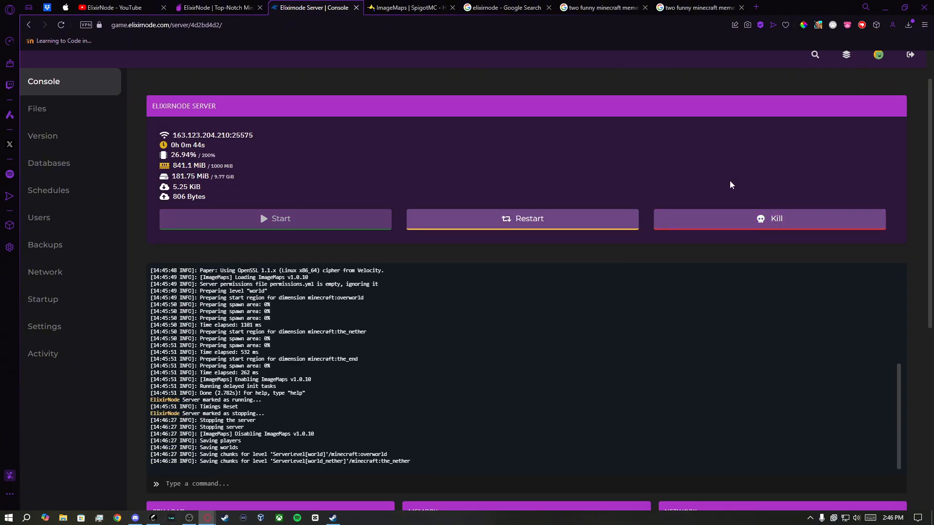
click(502, 7)
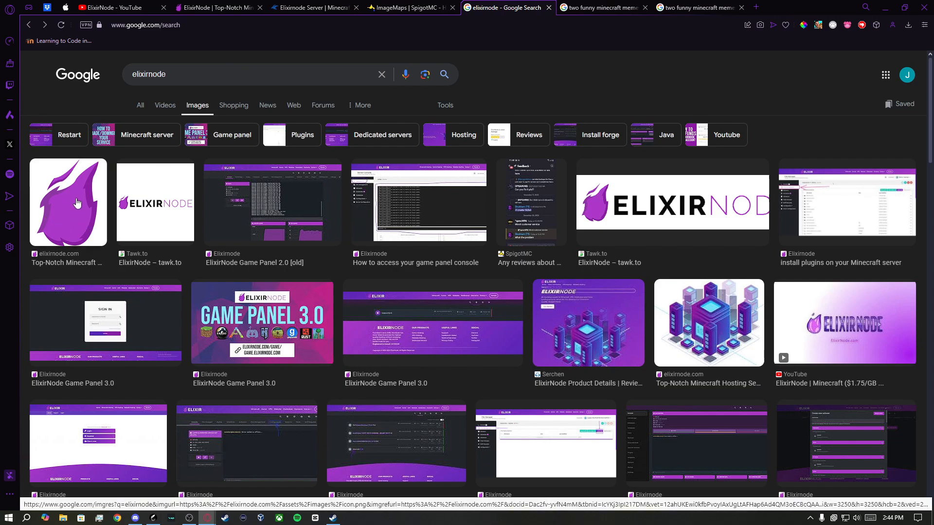
- Open the save options for the purple ElixirNode flame logo result
click(697, 7)
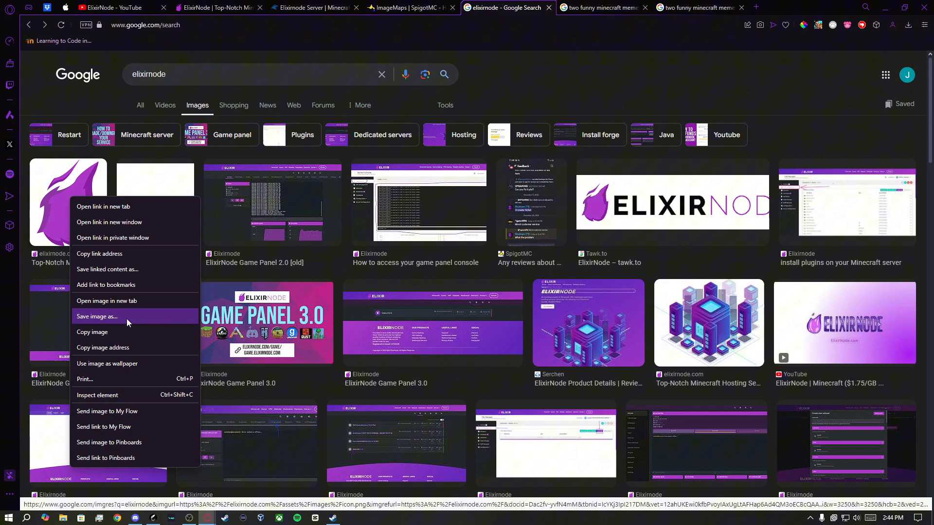
mouse_move(98, 321)
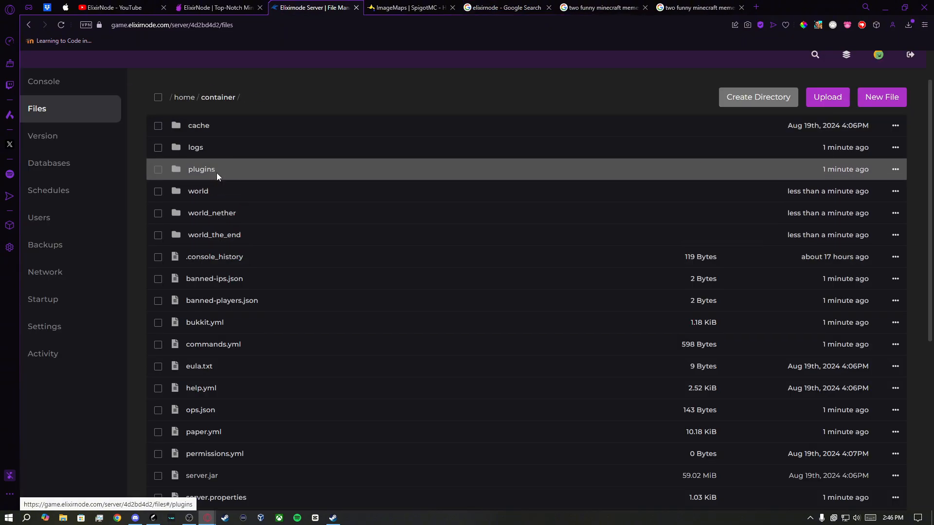
- Upload images into plugins/ImageMaps/images and open a file's context menu
click(828, 97)
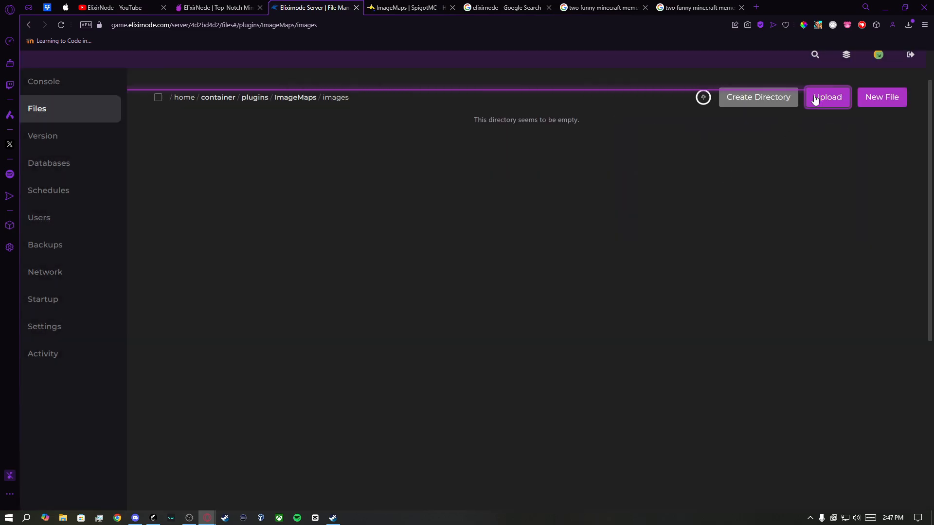
click(895, 125)
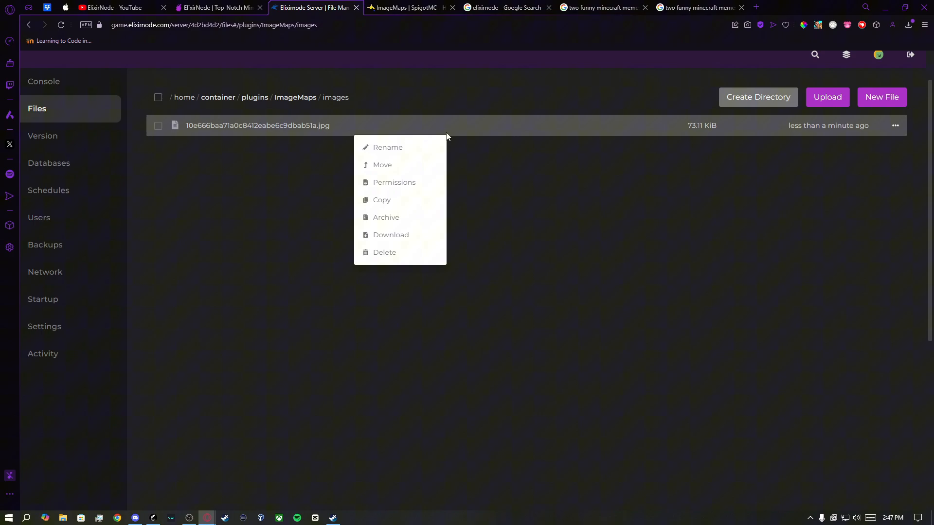
mouse_move(400, 165)
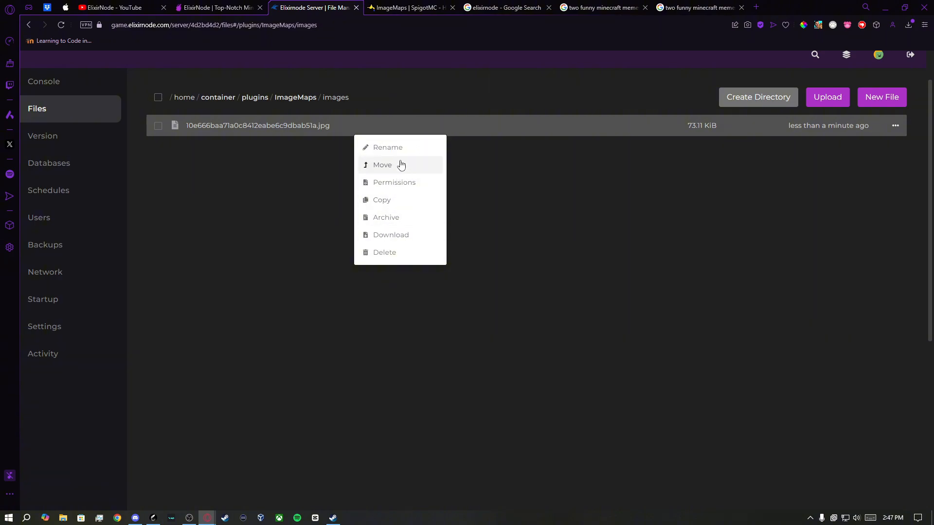
click(387, 147)
text(elixirnode.png)
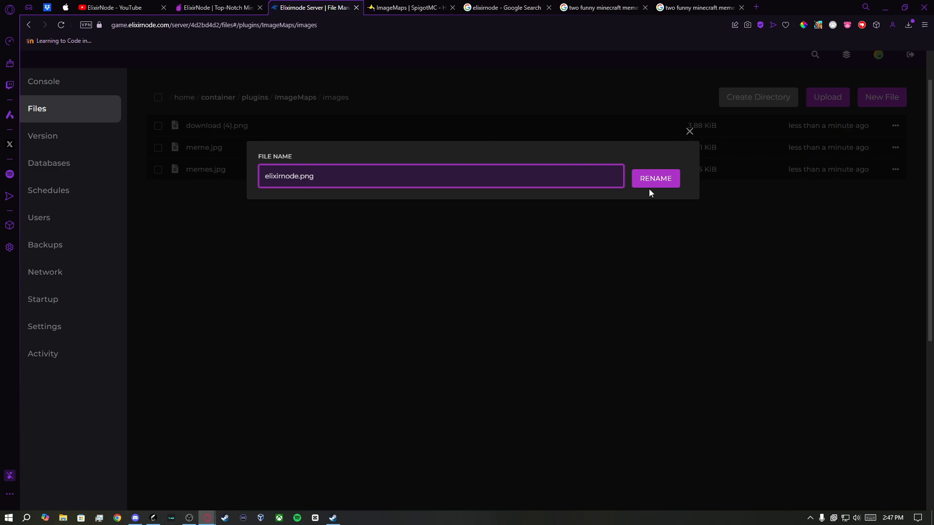
- Confirm renaming download (4).png to elixirnode.png
click(654, 178)
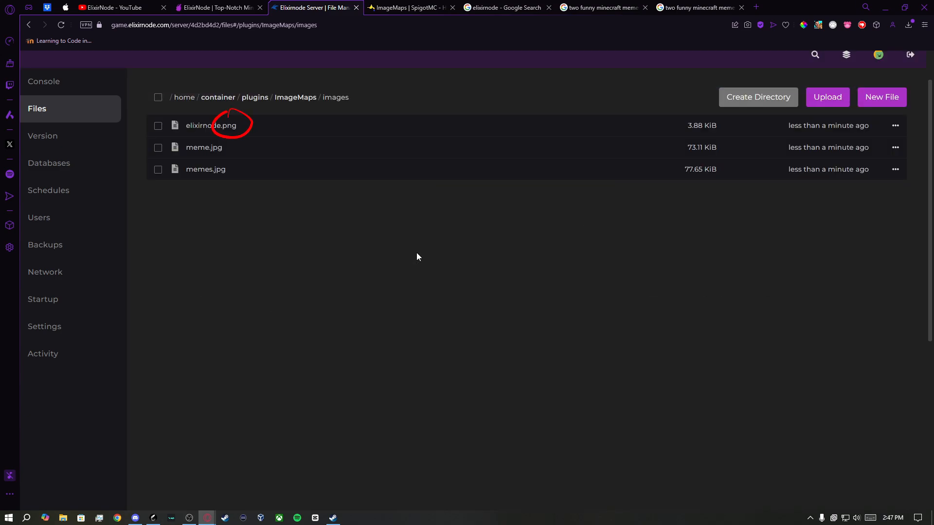